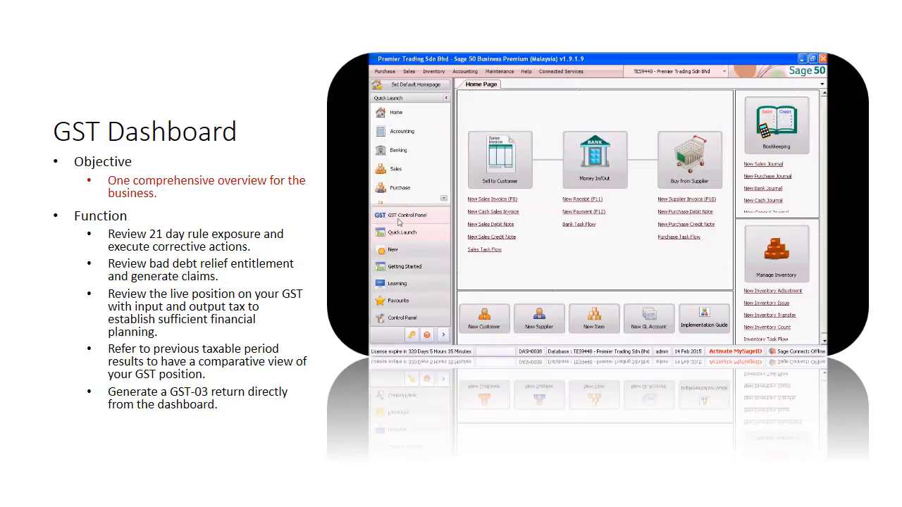
Open the GST Dashboard from the GST Control Panel in the left pane
click(410, 215)
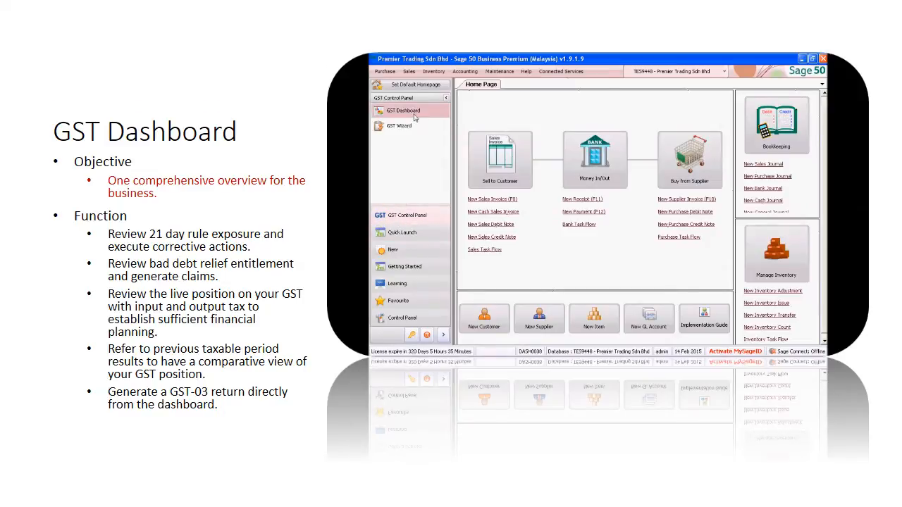
click(403, 111)
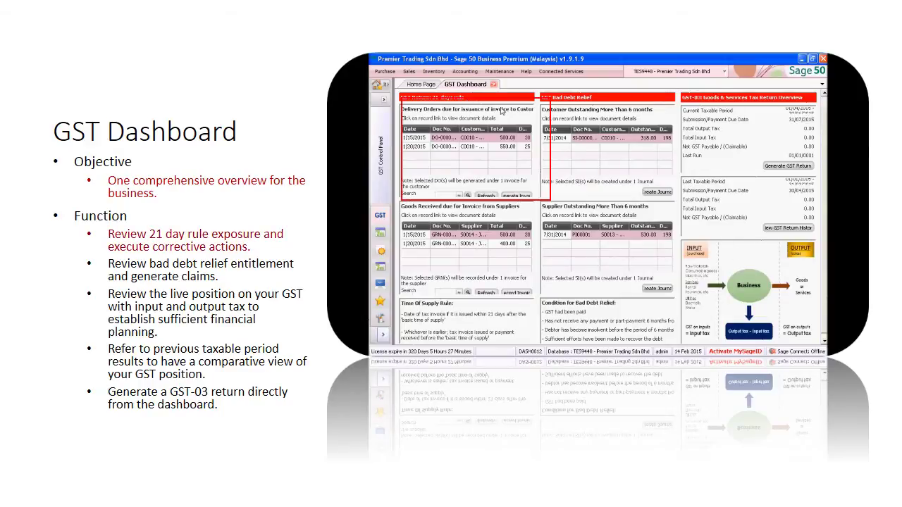
mouse_move(537, 138)
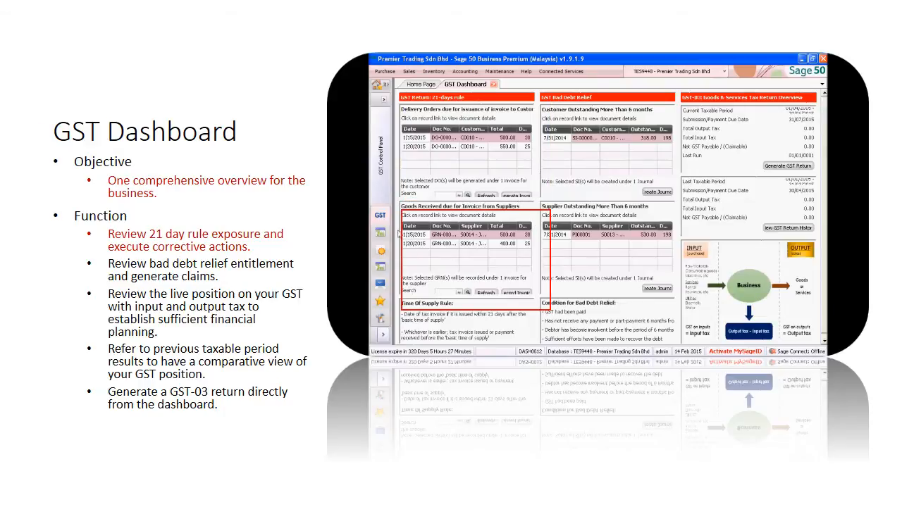
mouse_move(539, 242)
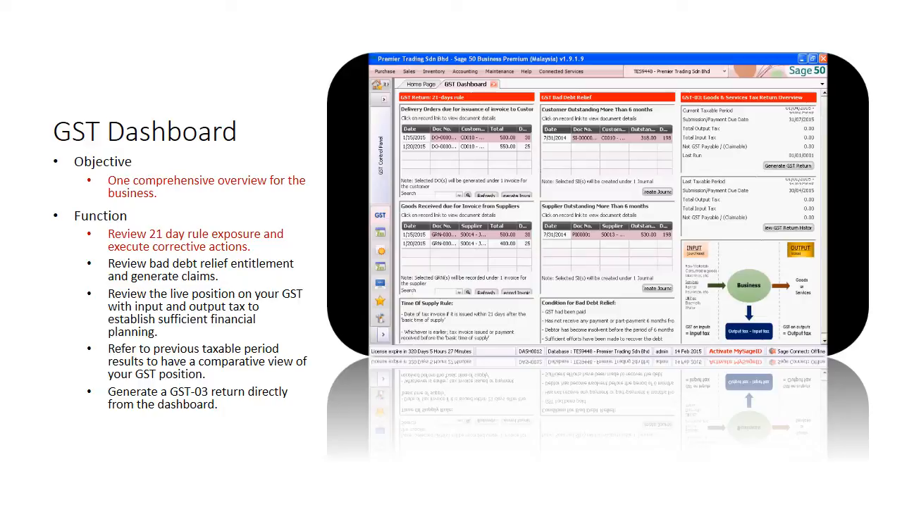
mouse_move(679, 116)
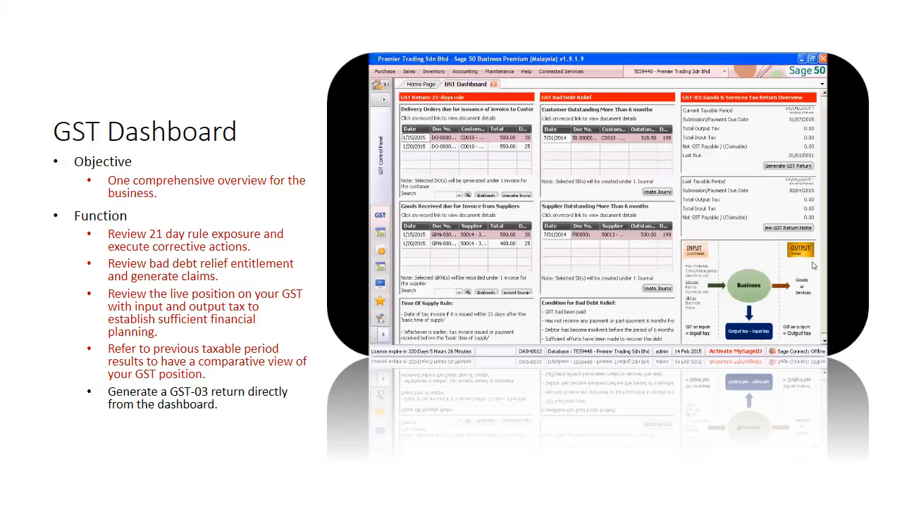
mouse_move(803, 172)
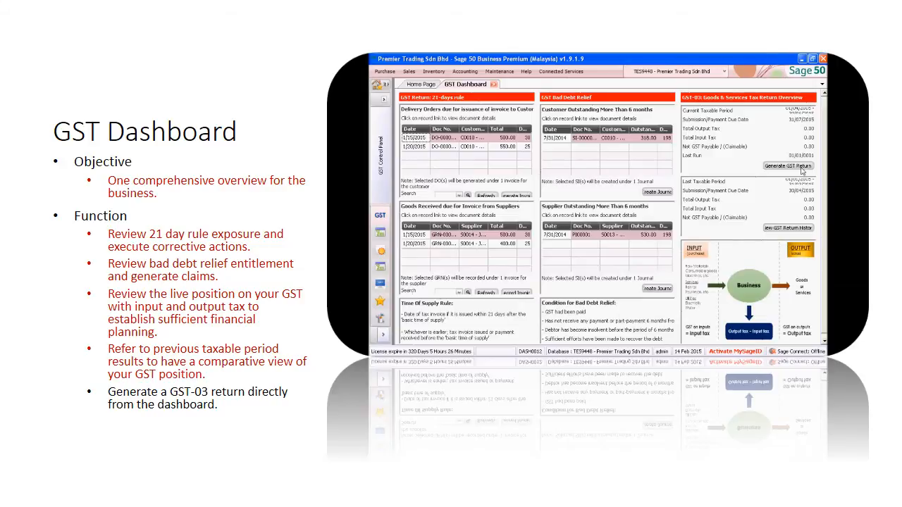
Launch the GST Return Wizard via Generate GST Return in the GST-03 overview
click(787, 165)
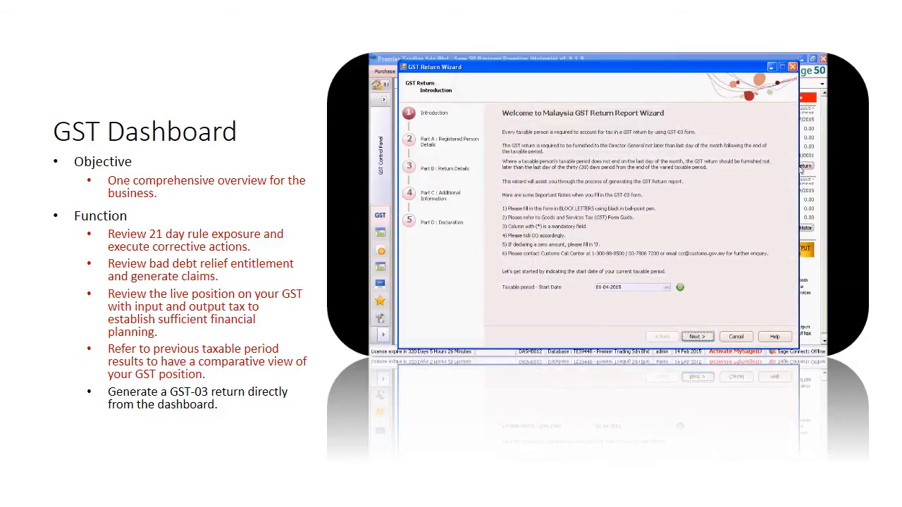
key(right)
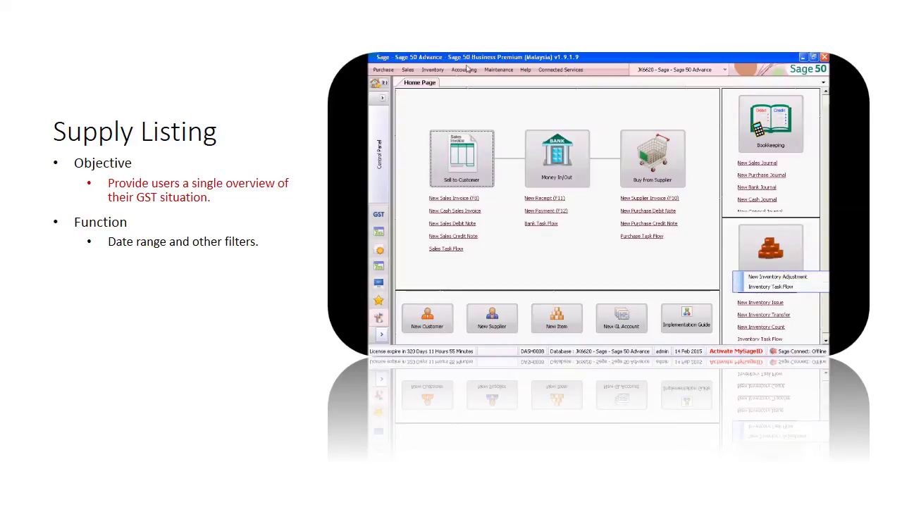
Open the Tax Report under Accounting > Tax Reports
click(465, 69)
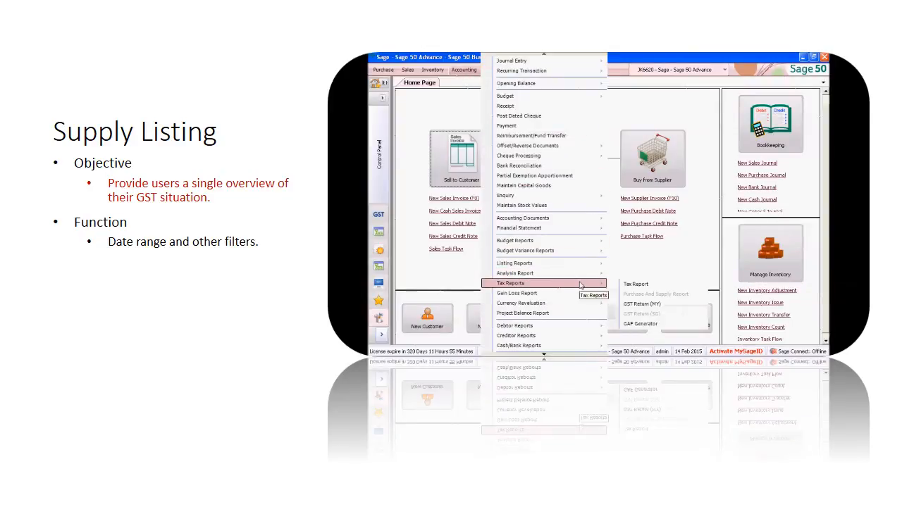
click(635, 284)
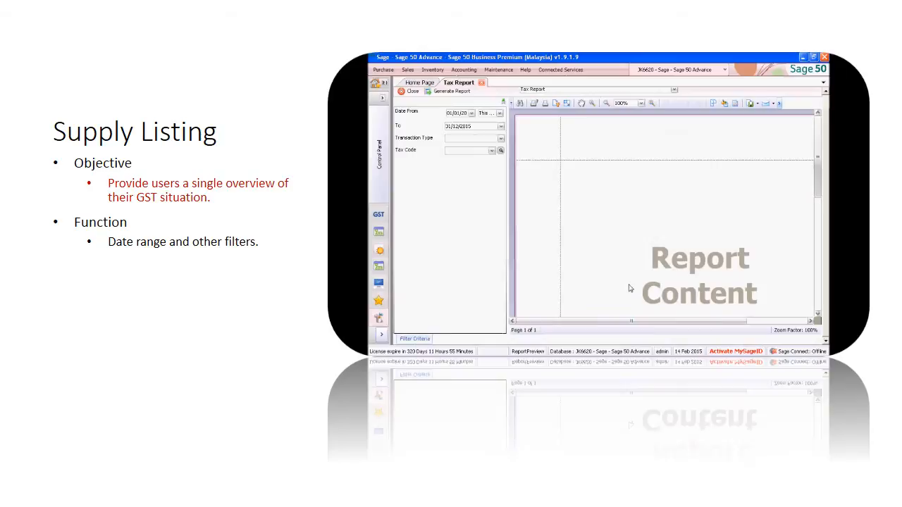
mouse_move(514, 205)
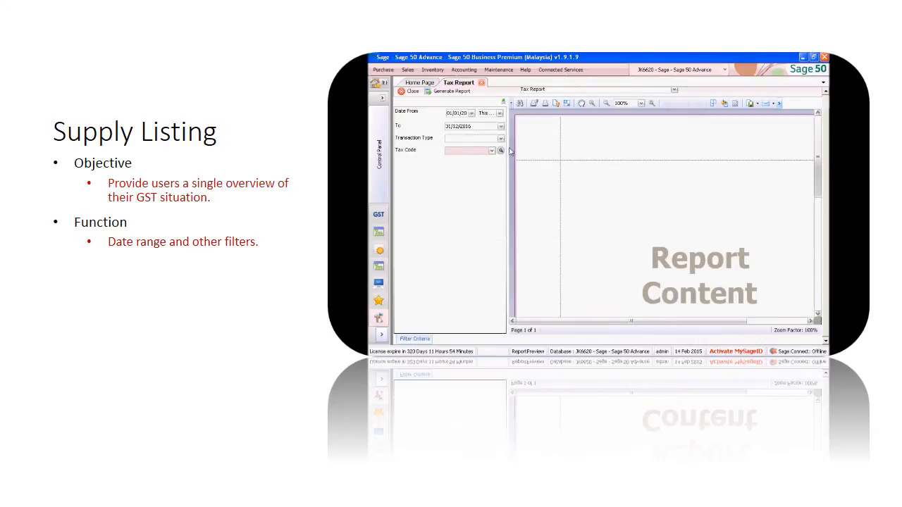
Generate the Tax Report for 01/01/2016 to 31/12/2016
click(449, 91)
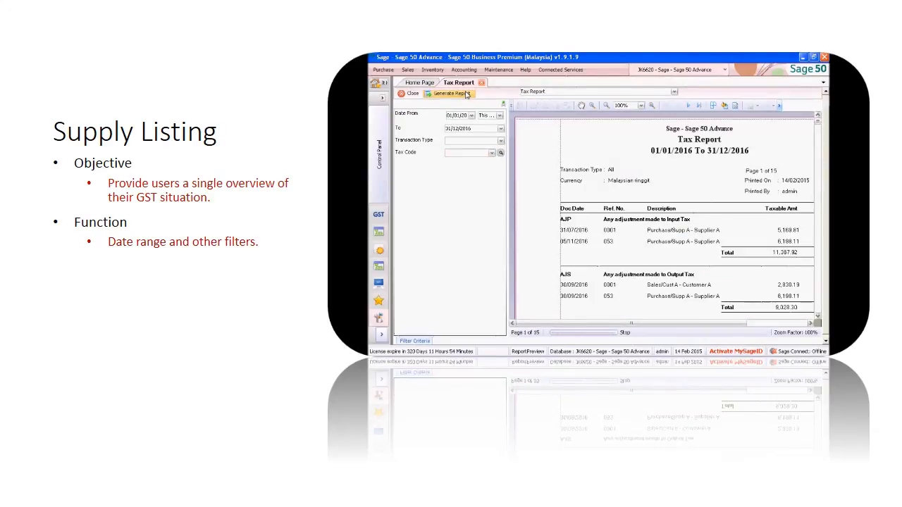
click(440, 93)
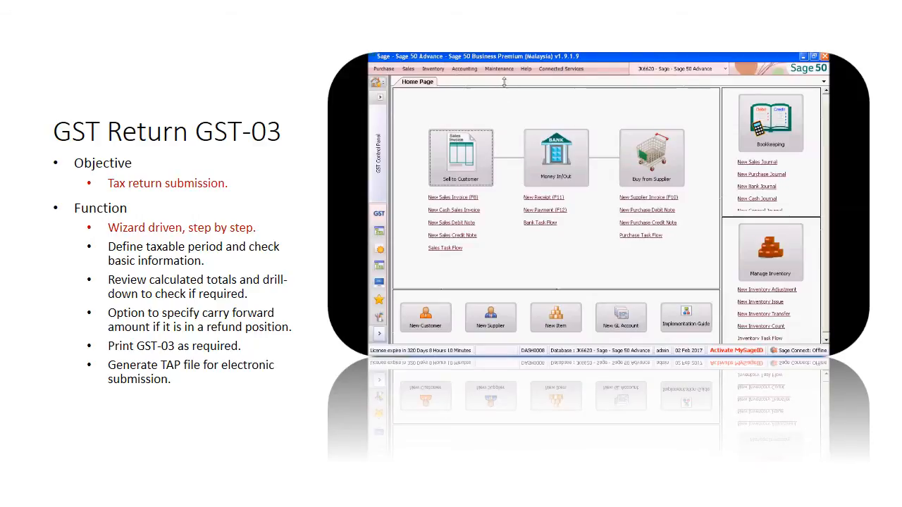
Start the GST Return Wizard and advance to Part B's output and input tax totals
click(465, 68)
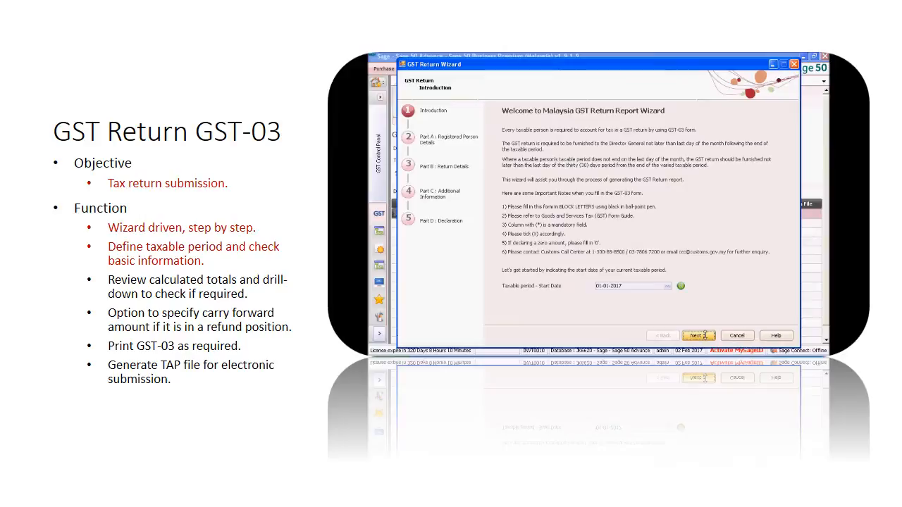
click(698, 334)
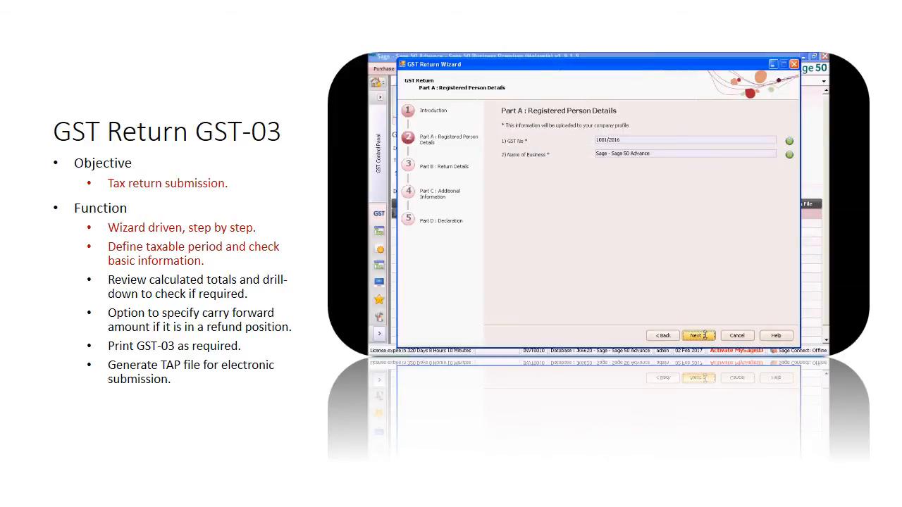
click(698, 335)
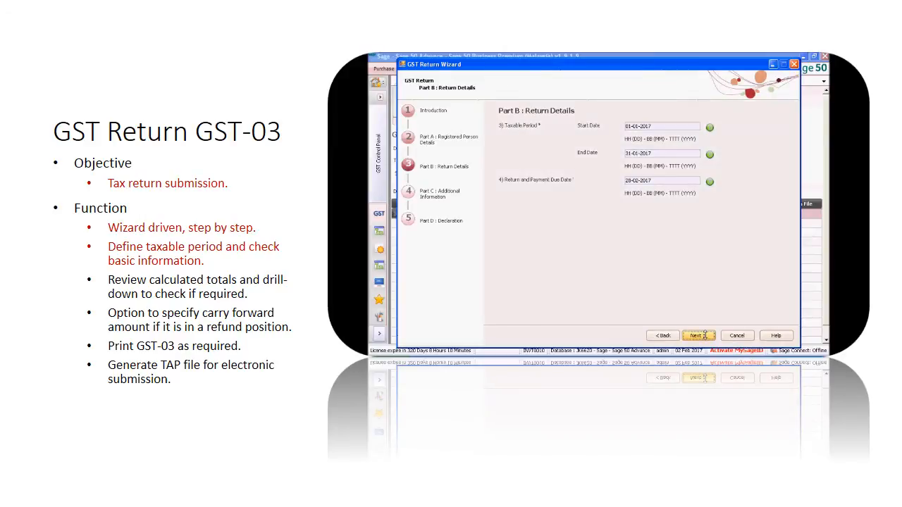
click(699, 335)
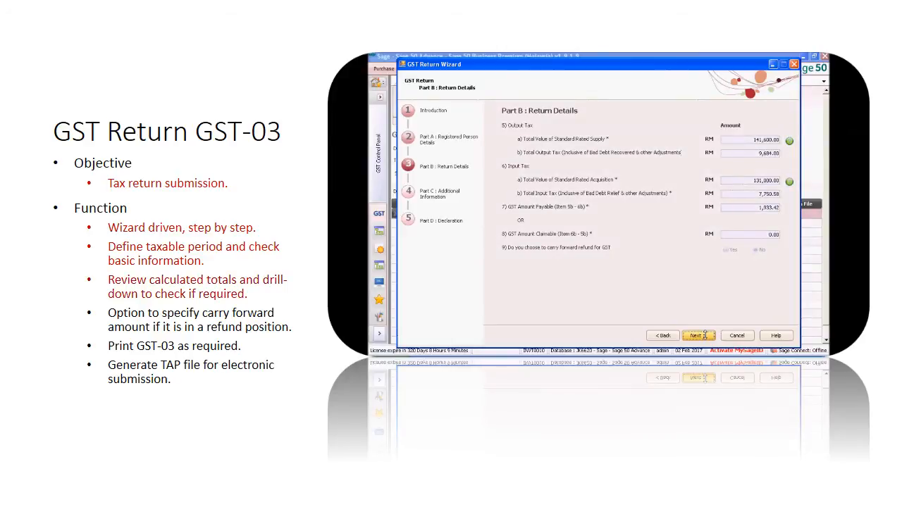
mouse_move(769, 284)
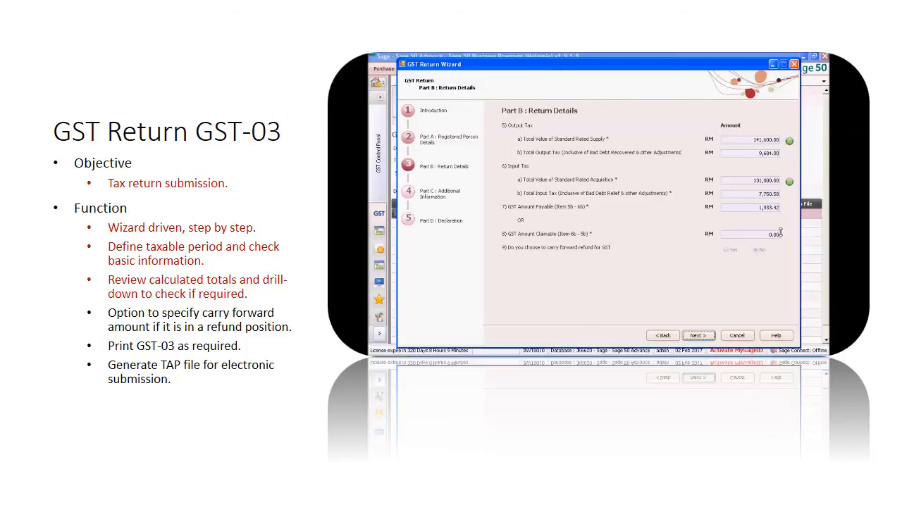
mouse_move(779, 260)
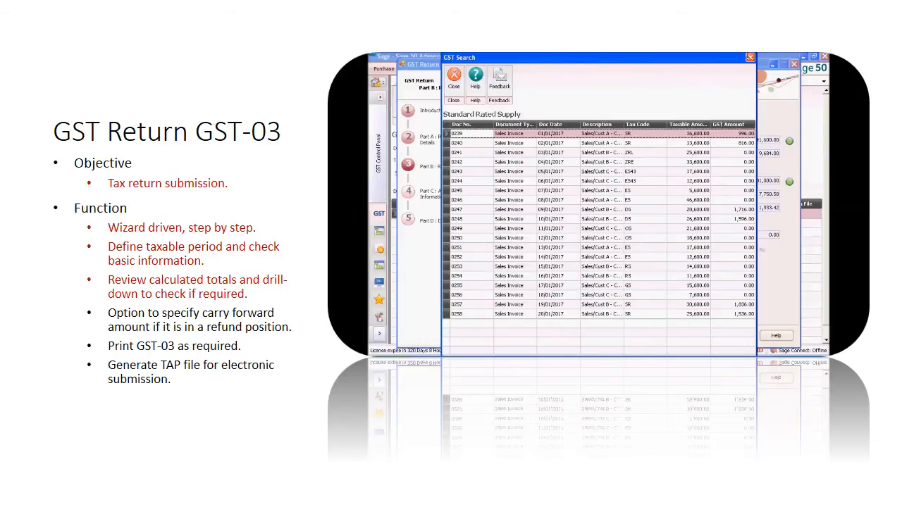
Close GST Search, advance through Parts C and D, and submit the January 2017 return
click(453, 83)
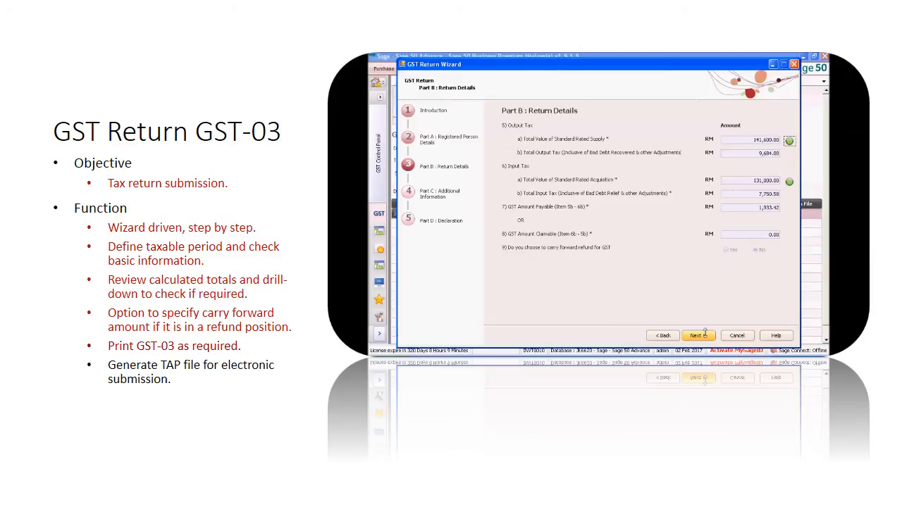
click(697, 336)
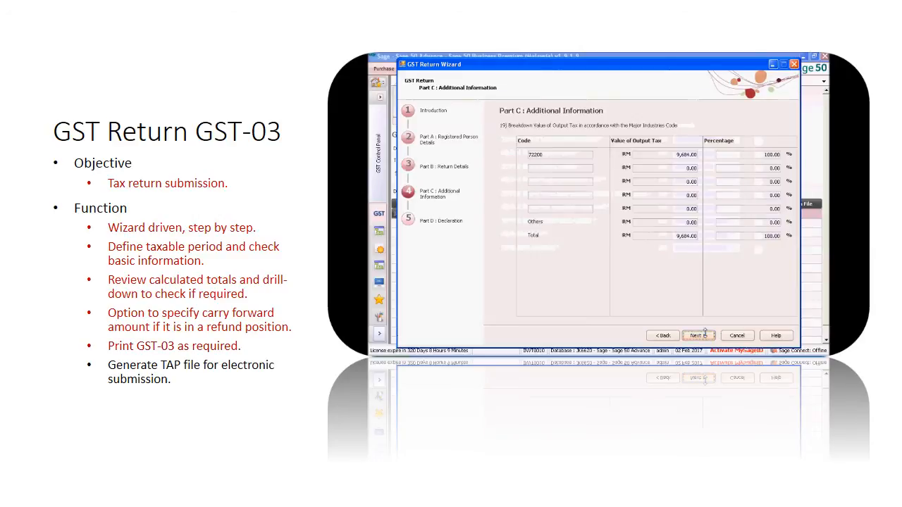
click(697, 335)
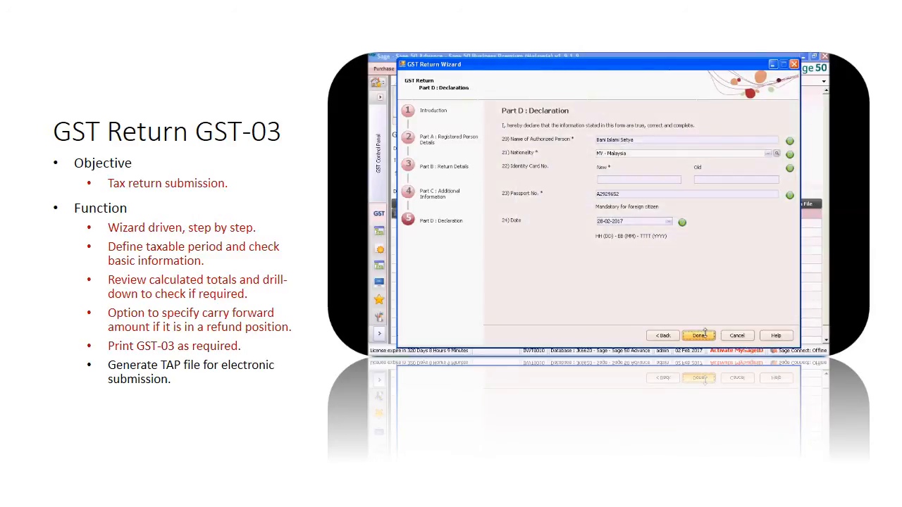
click(698, 335)
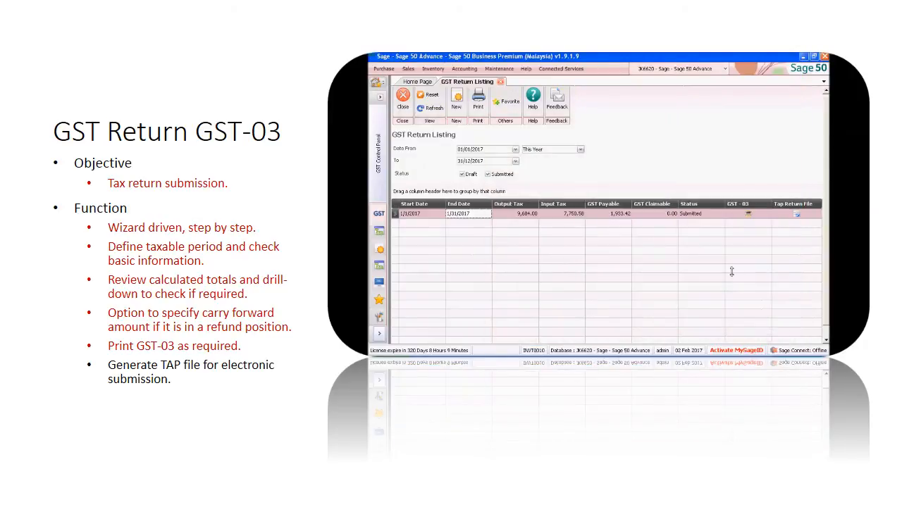
mouse_move(776, 214)
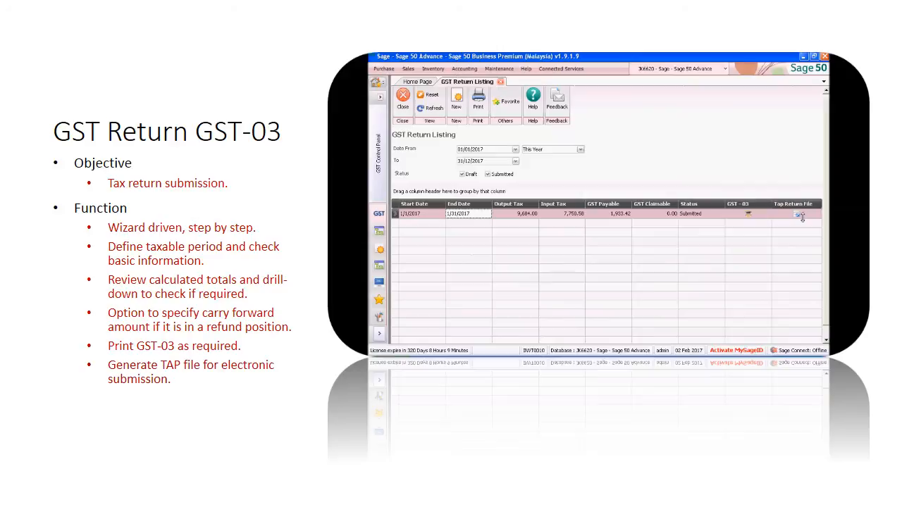
Save the January 2017 TAP return file to the Desktop and close Notepad
click(801, 215)
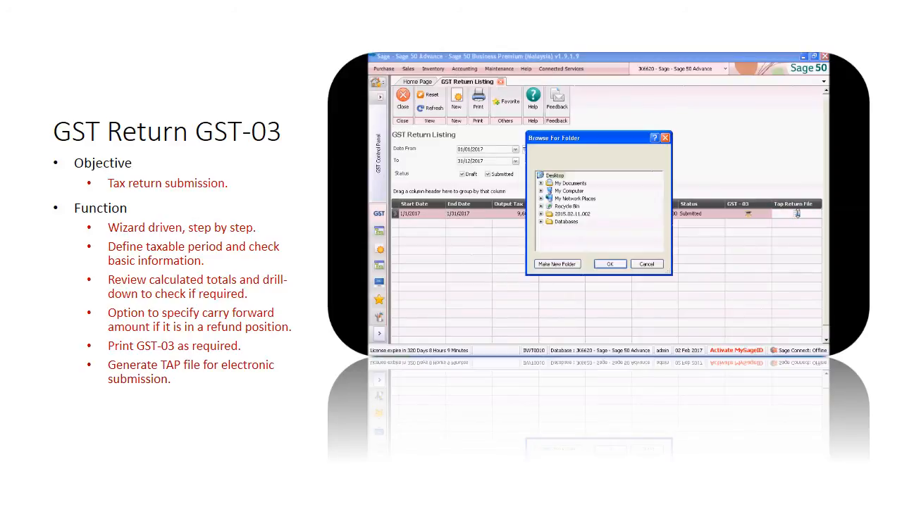
click(560, 174)
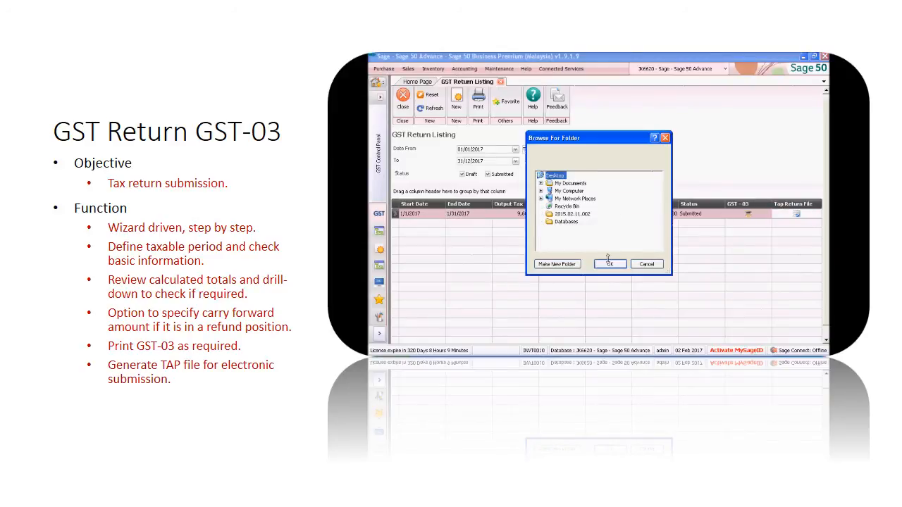
click(610, 263)
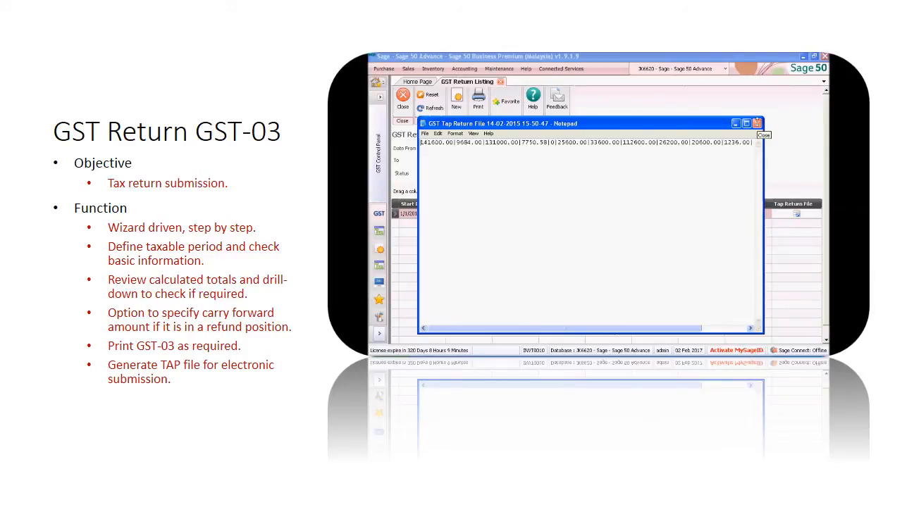
click(763, 135)
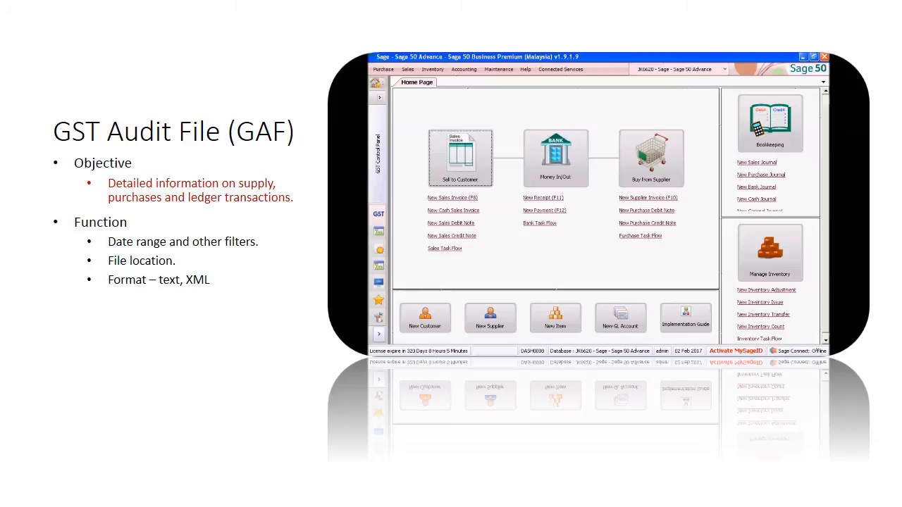
Open the GAF Generator and set the Desktop as the output folder
click(464, 69)
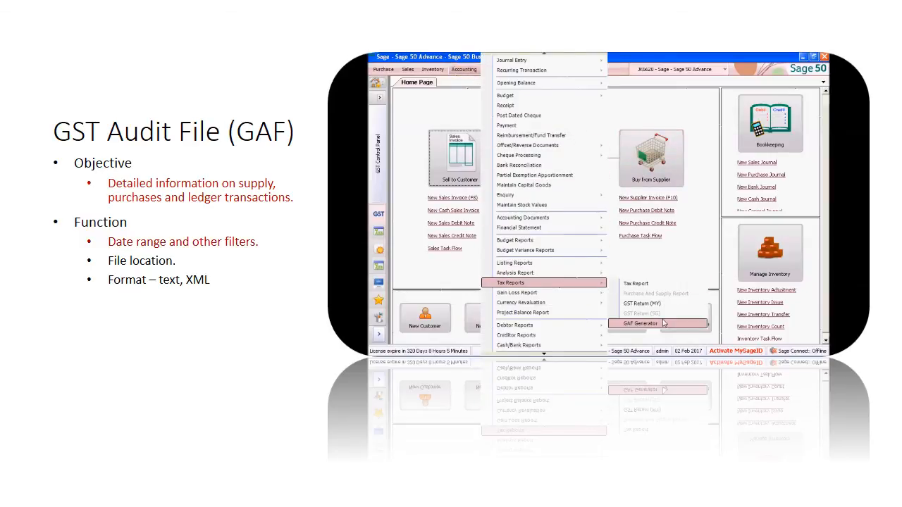
click(637, 323)
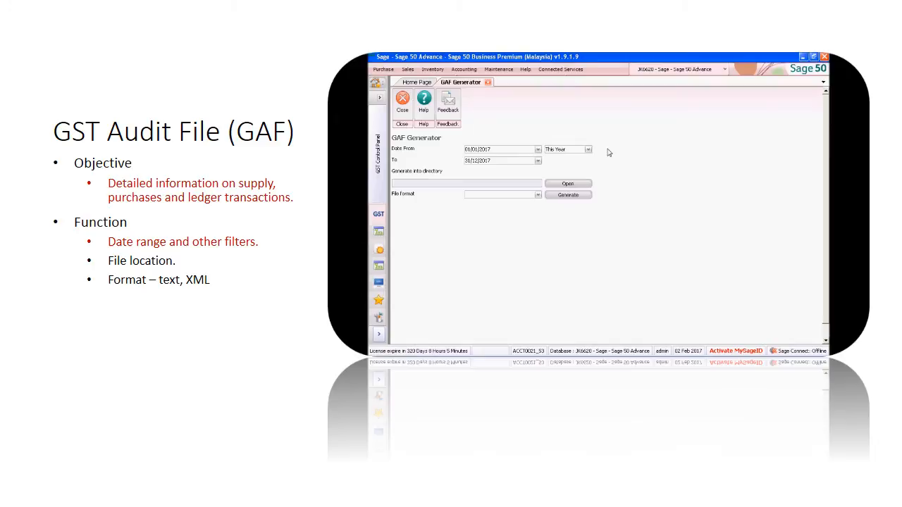
mouse_move(593, 178)
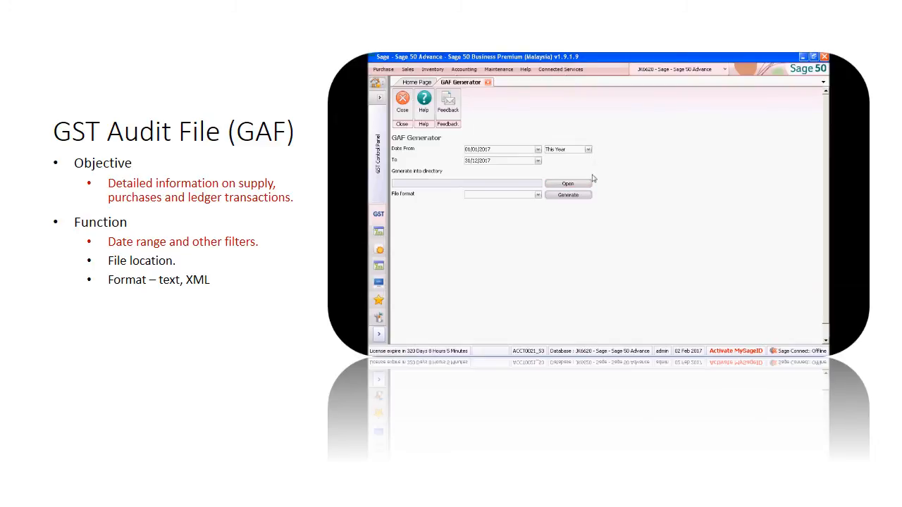
click(568, 184)
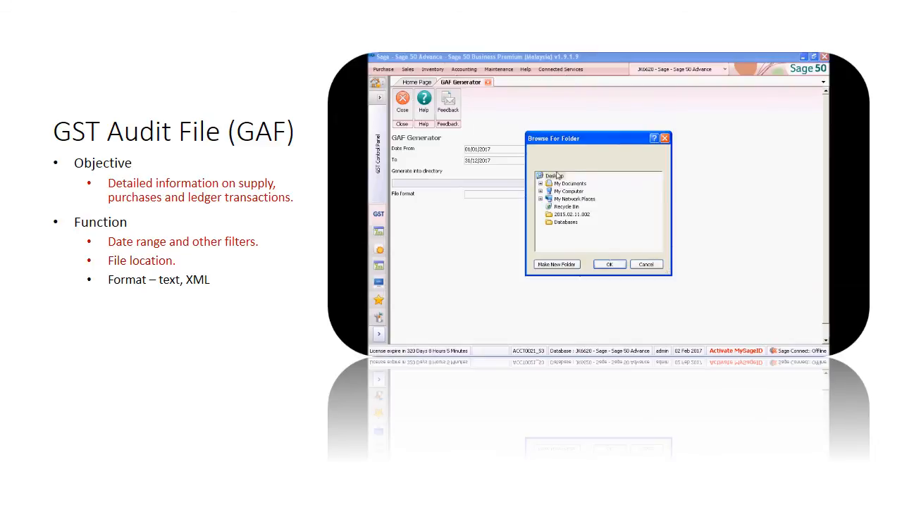
click(608, 264)
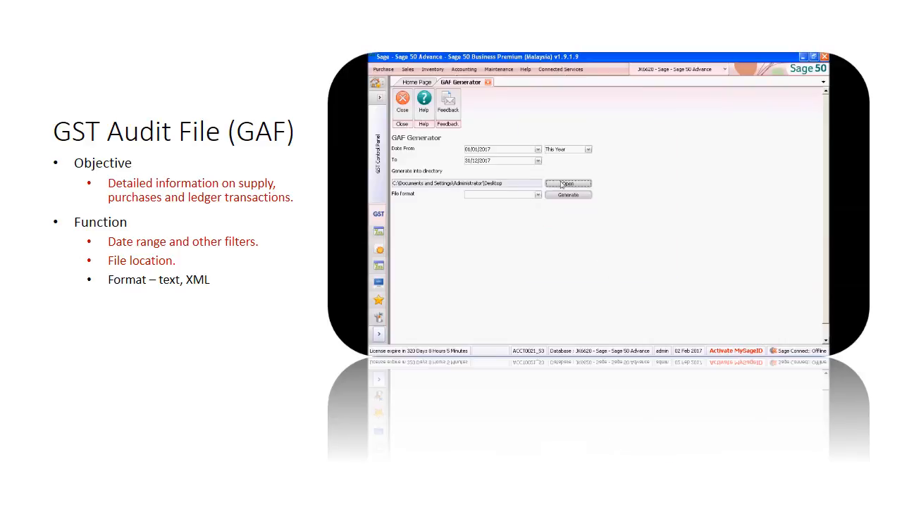
Generate the 2017 GST Audit File in Text format and close Notepad
click(538, 194)
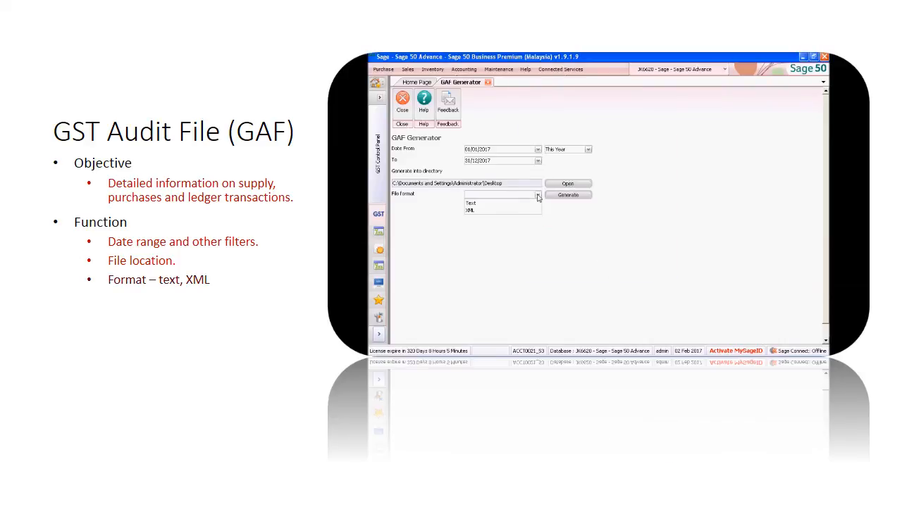
click(470, 203)
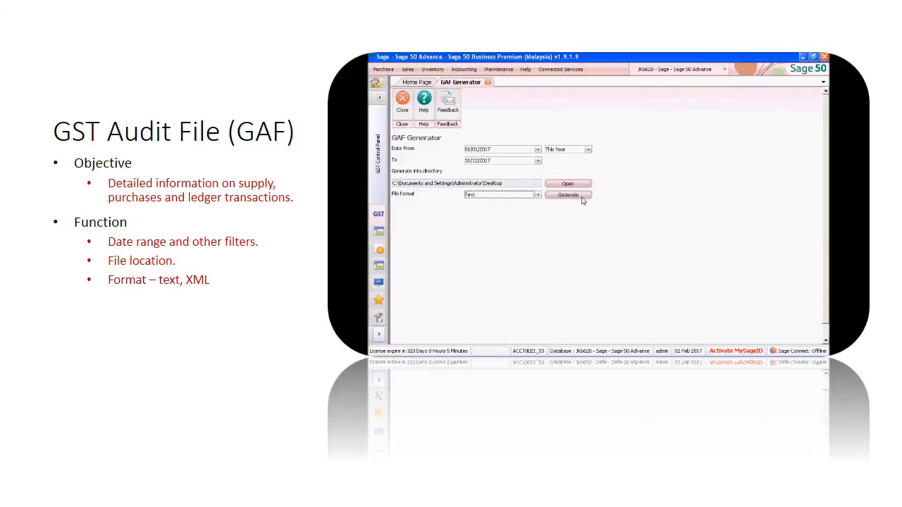
click(568, 195)
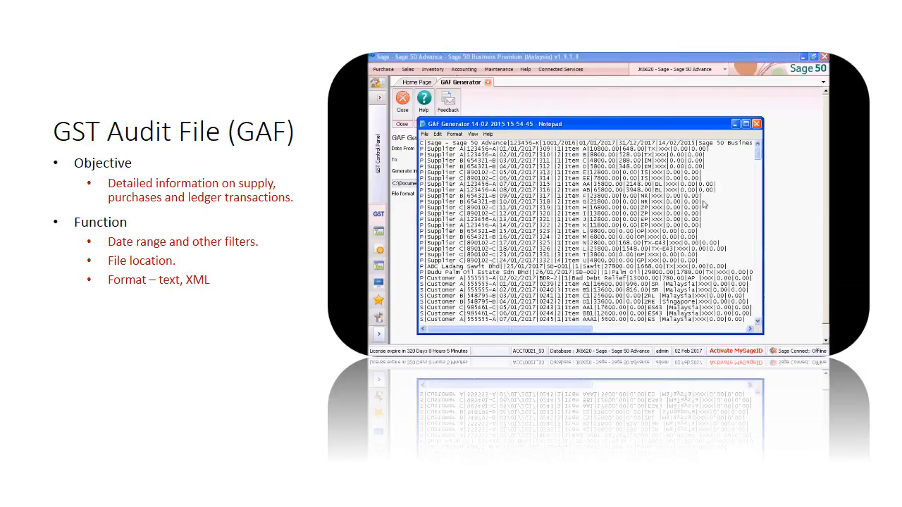
click(756, 124)
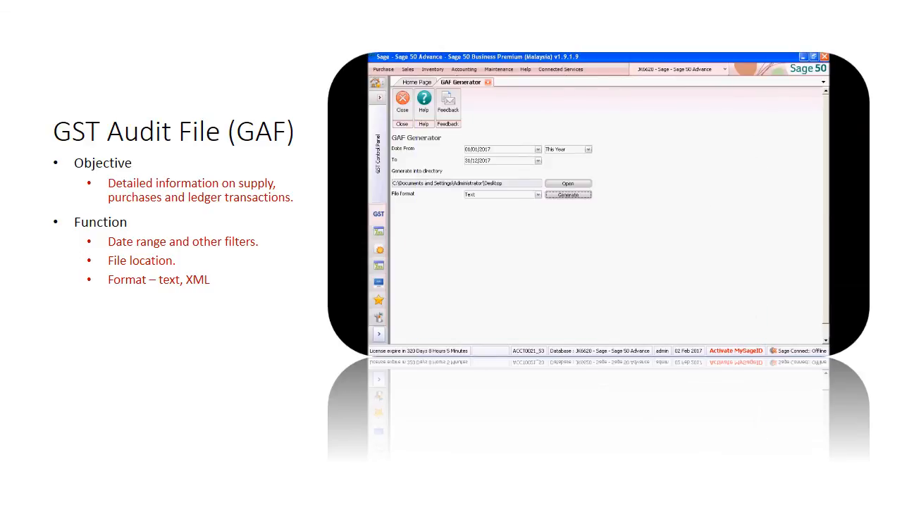